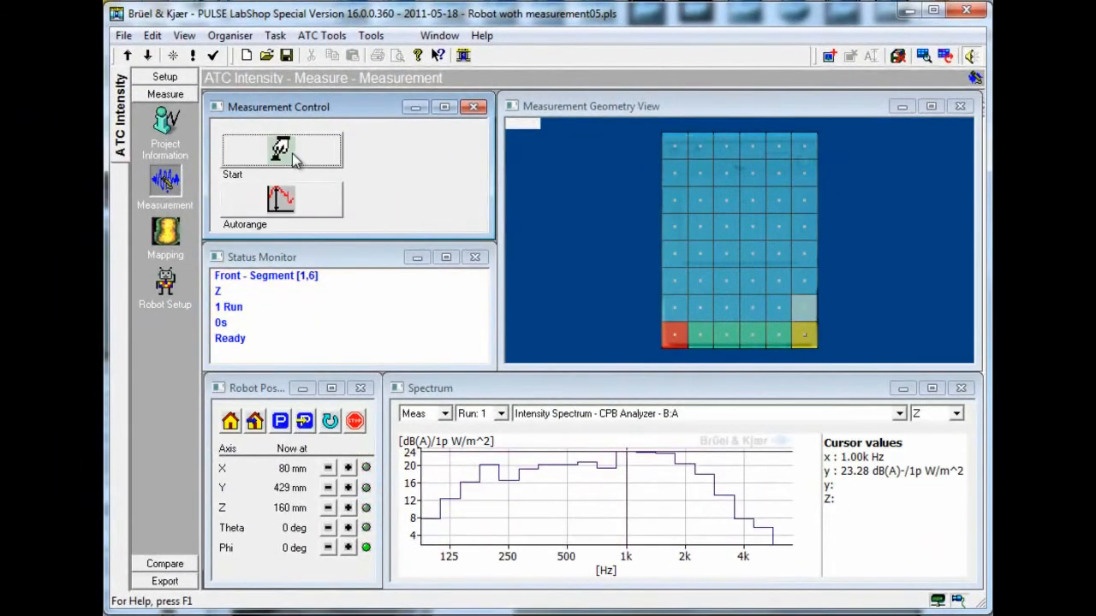
Step: Start the robot measurement so the probe advances to Front Segment [2,5]
left_click(281, 150)
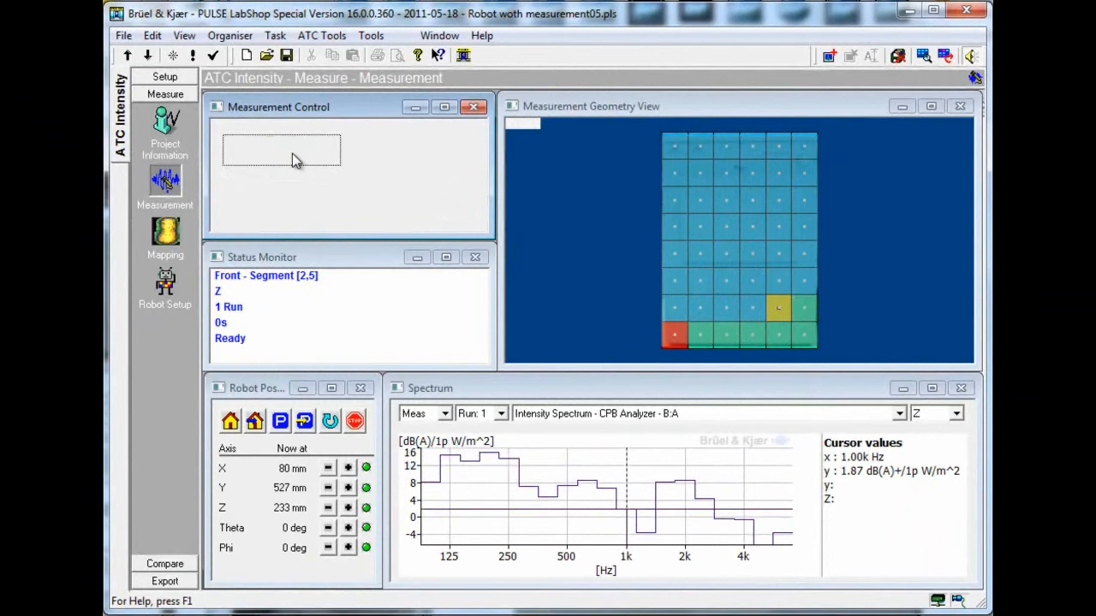